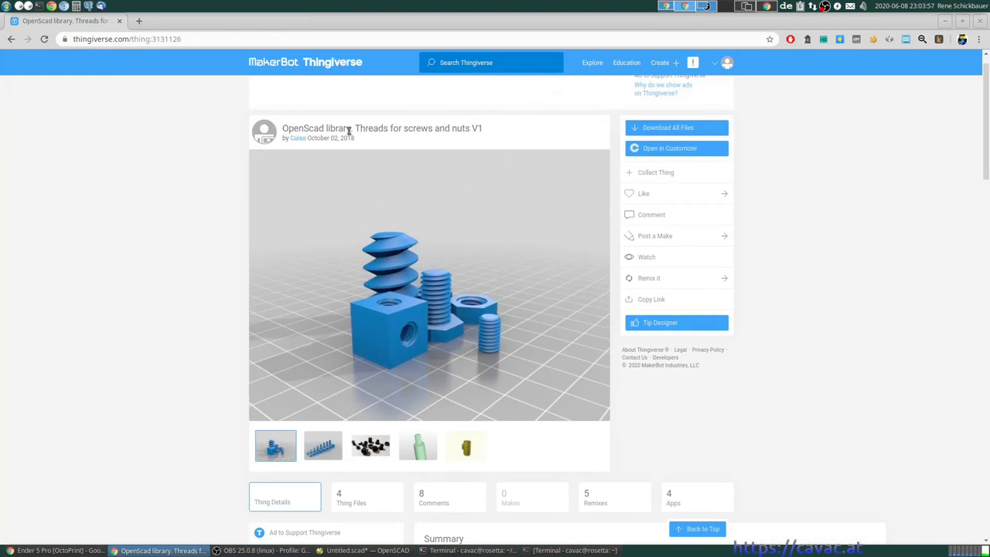
pyautogui.moveTo(248, 232)
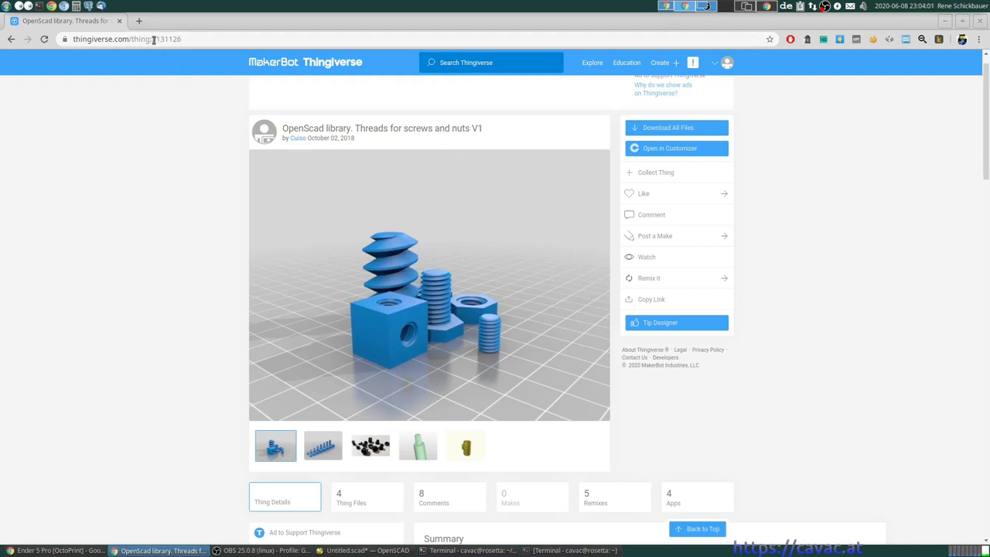
pyautogui.moveTo(170, 42)
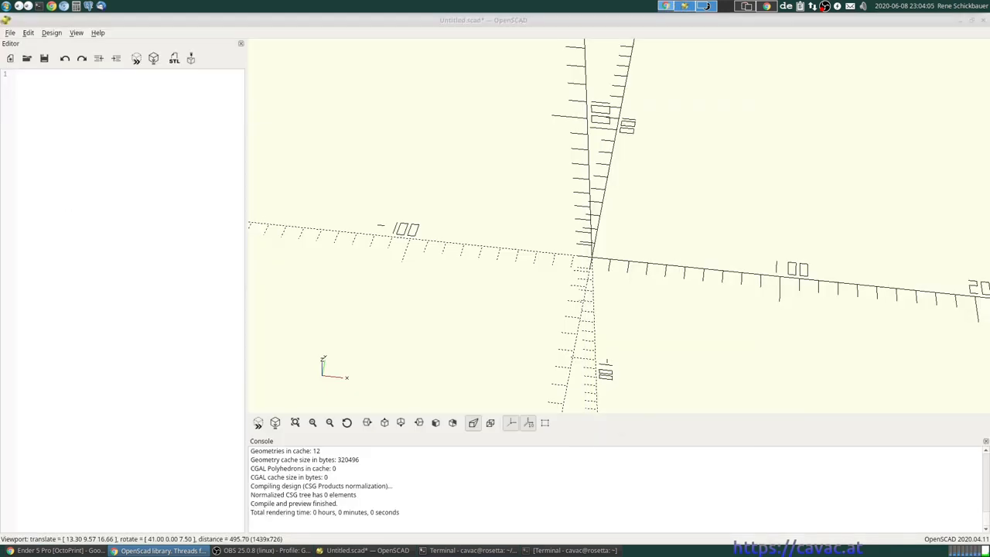
pyautogui.moveTo(119, 137)
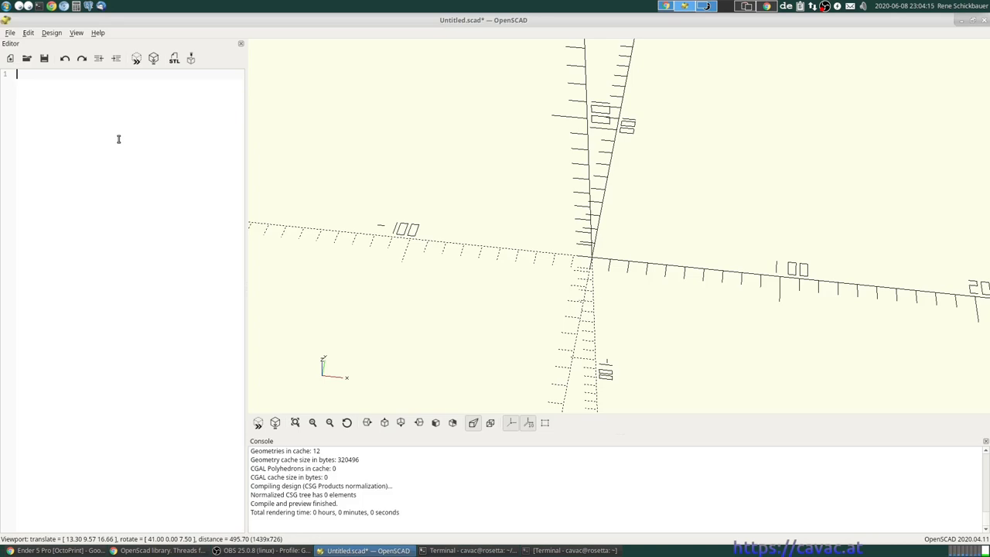
# - Add use <threads-library-by-cuiso-v1.scad> as the script's first line
pyautogui.write('use <threads-library-by-cu1so-v1.scad>')
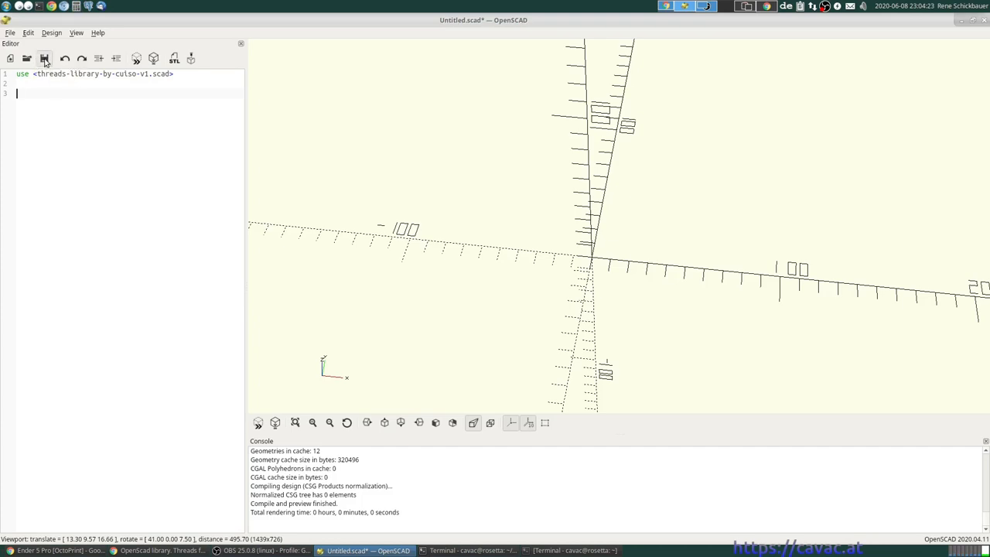
# - Save the script as screw.scad in OpenScad_simplified/openscad beside the library
pyautogui.click(44, 58)
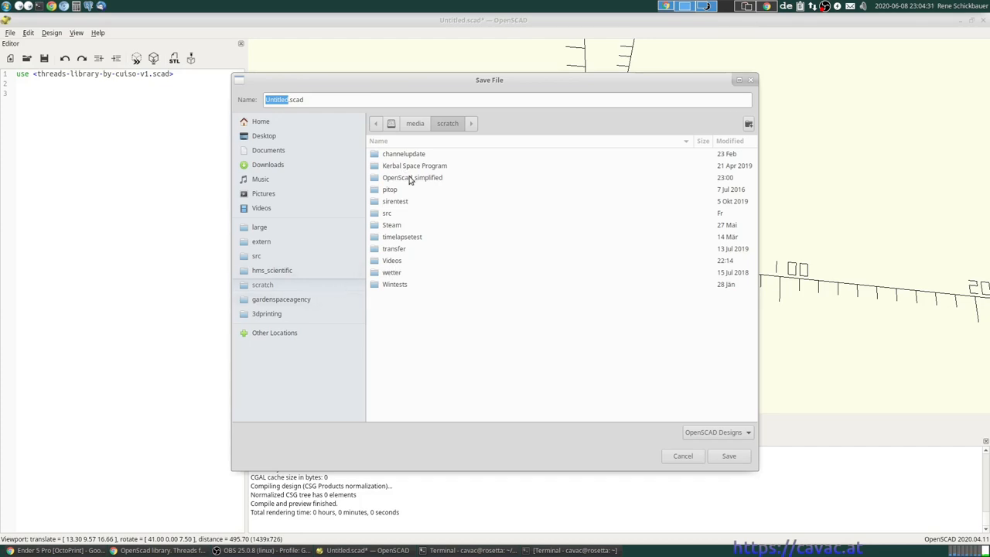
pyautogui.doubleClick(412, 177)
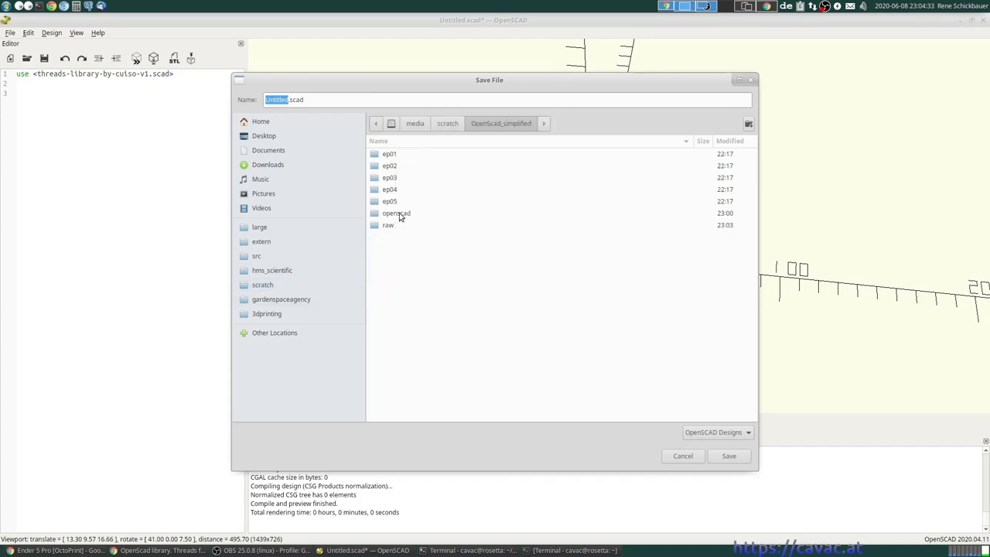
pyautogui.doubleClick(396, 213)
pyautogui.write('screw')
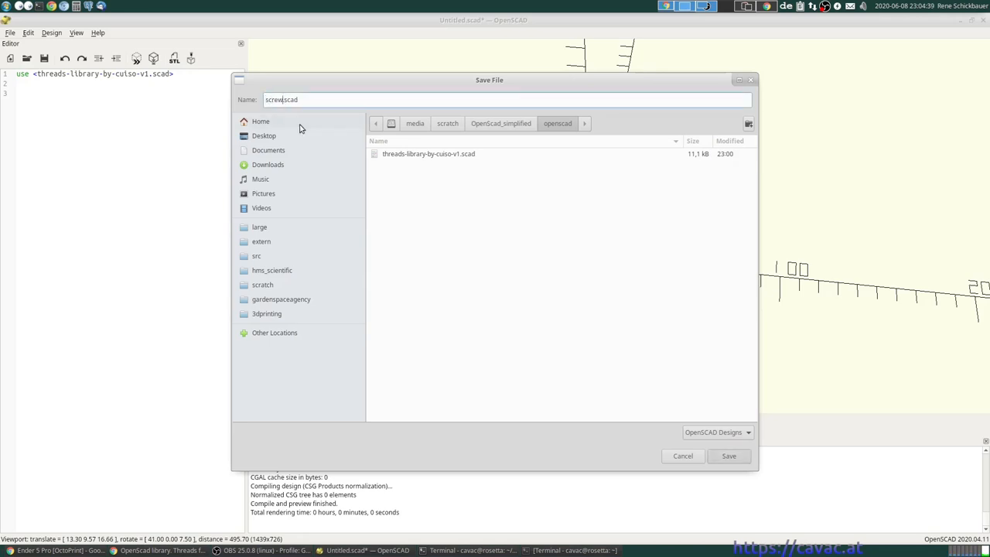
pyautogui.click(728, 455)
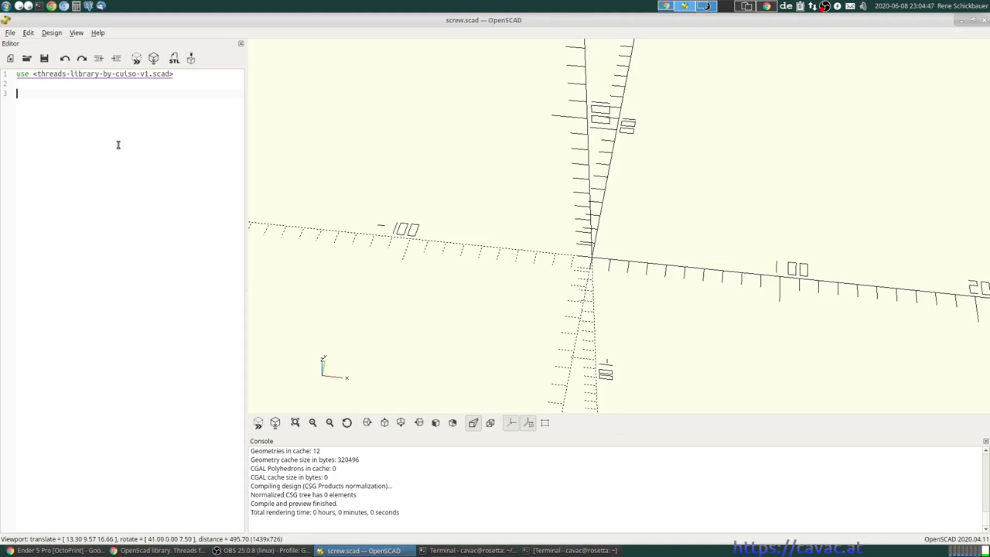
# - Type thread_for_screw(diameter=6, length=24); on line 3 to preview the threaded screw
pyautogui.write('thread_for_')
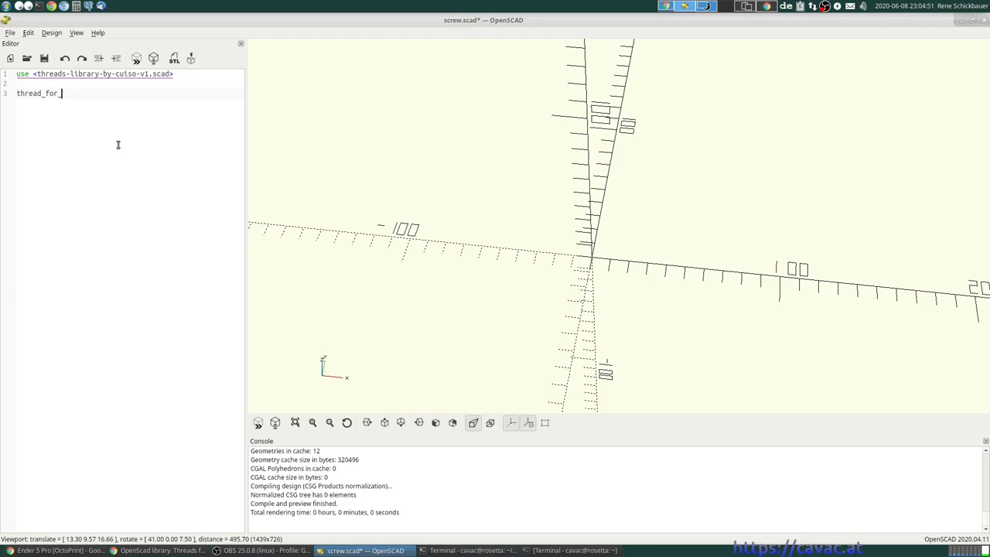
pyautogui.write('screw')
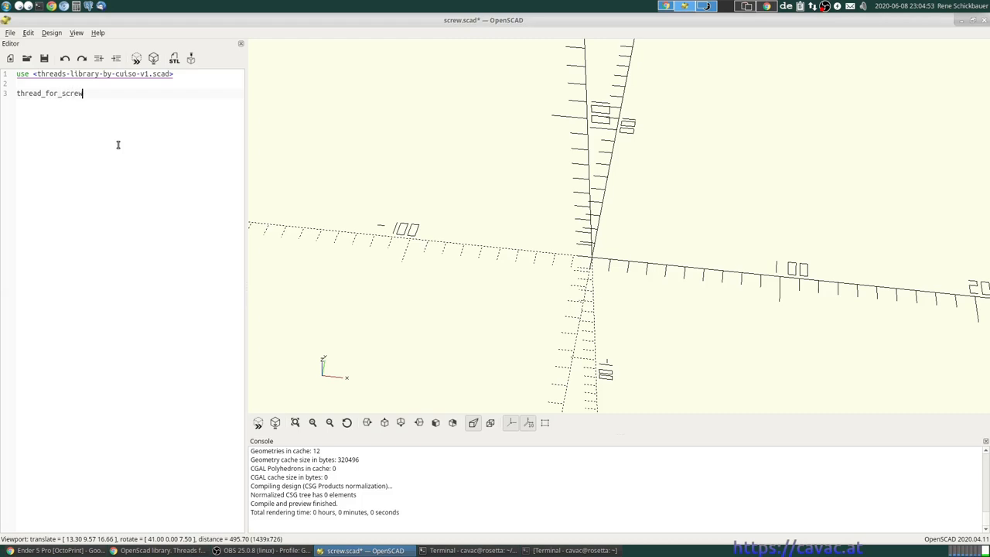
pyautogui.write('(diam')
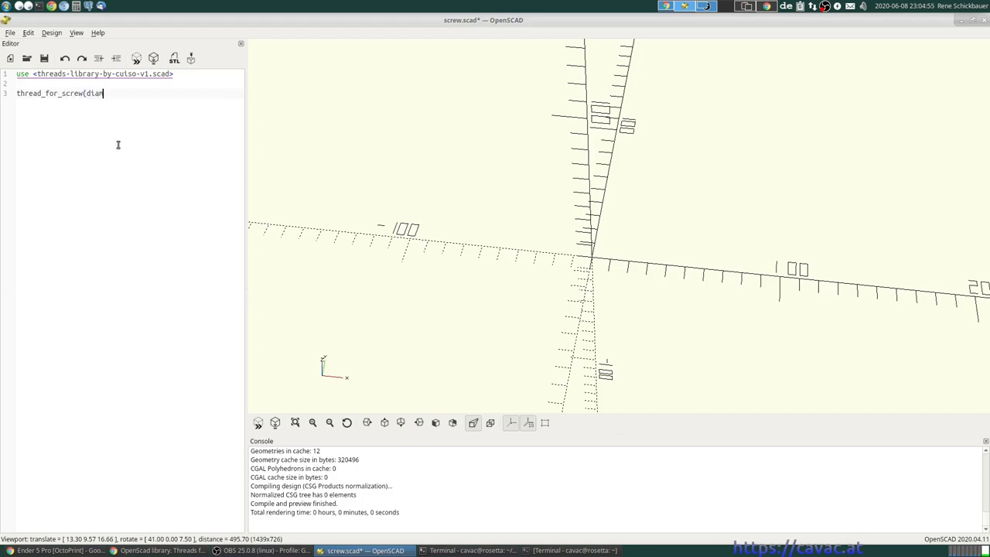
pyautogui.write('meter=')
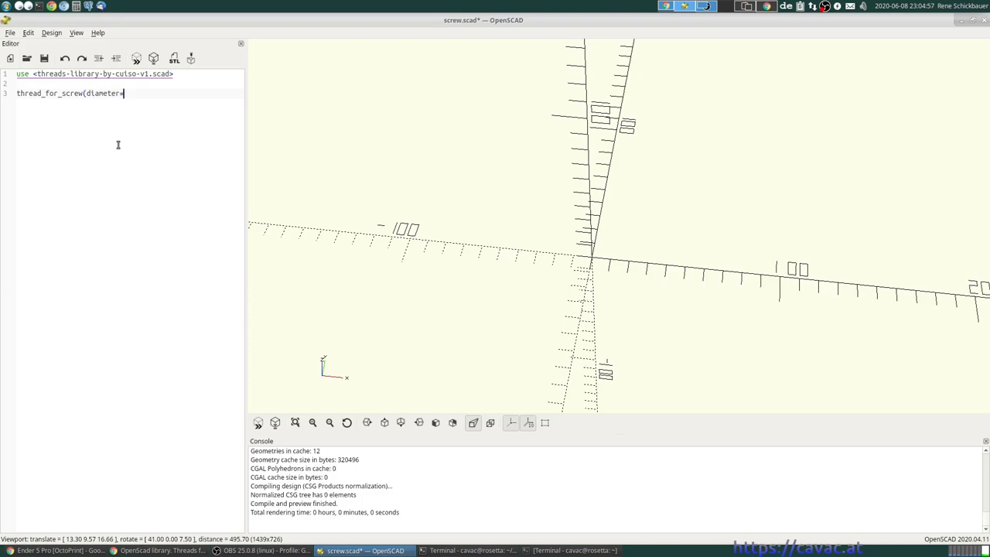
pyautogui.write('6')
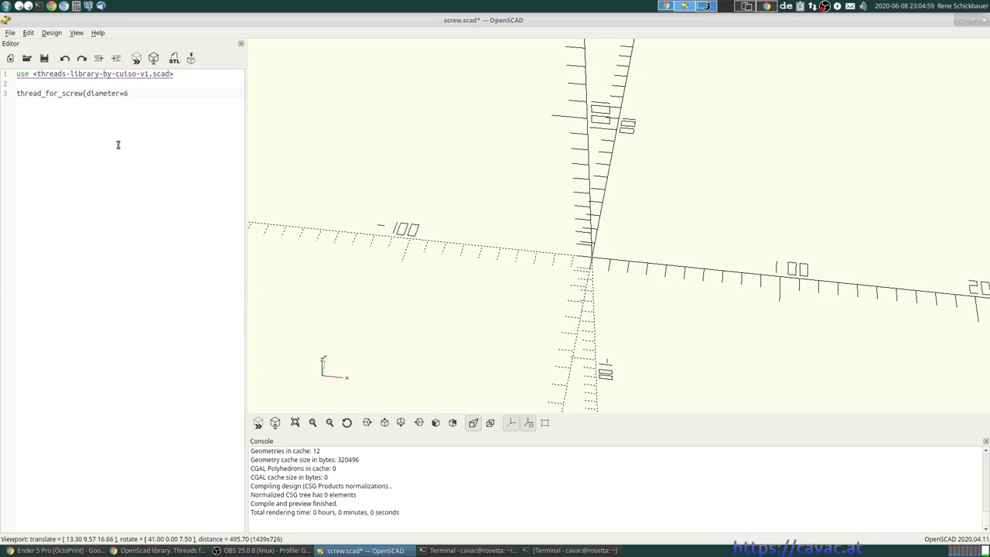
pyautogui.write(', l')
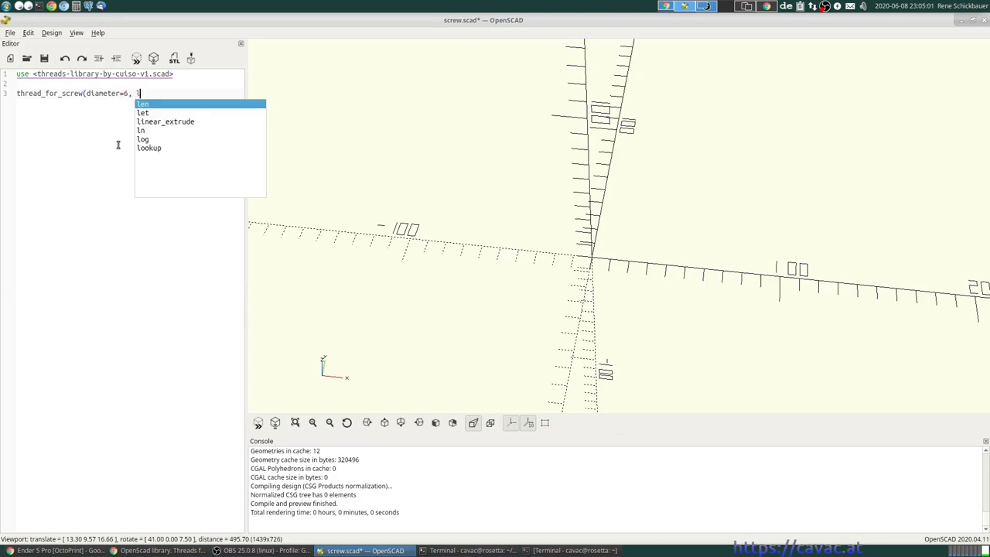
pyautogui.write('ength')
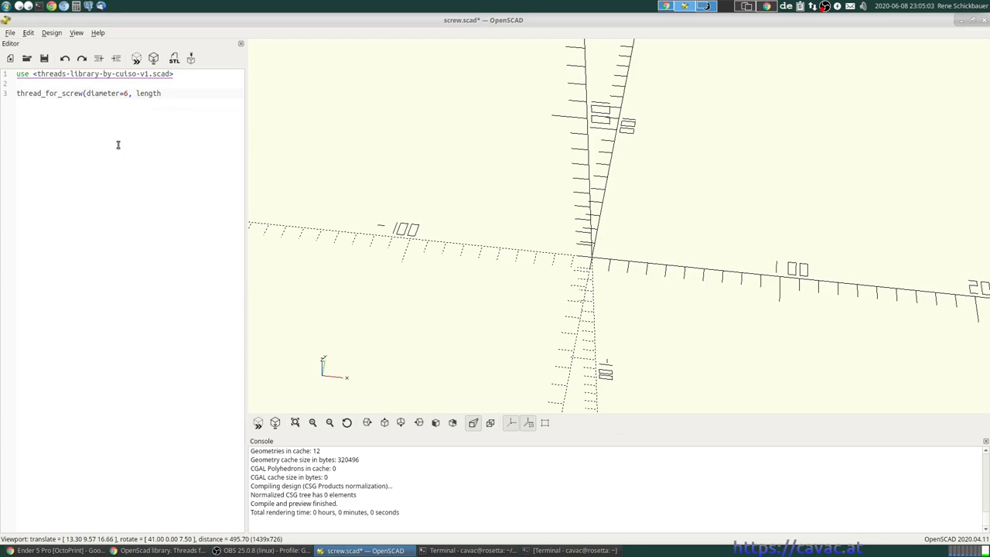
pyautogui.write('=')
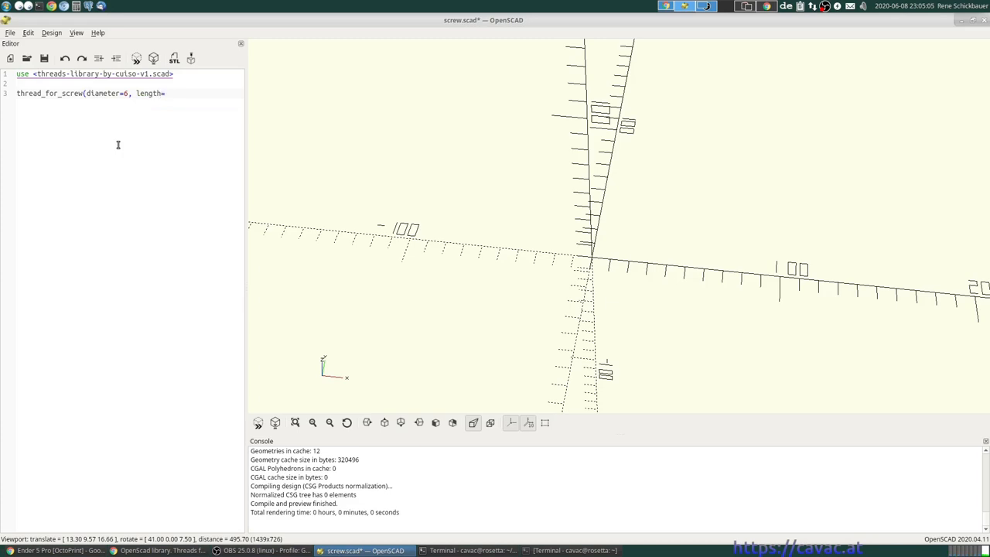
pyautogui.write('24')
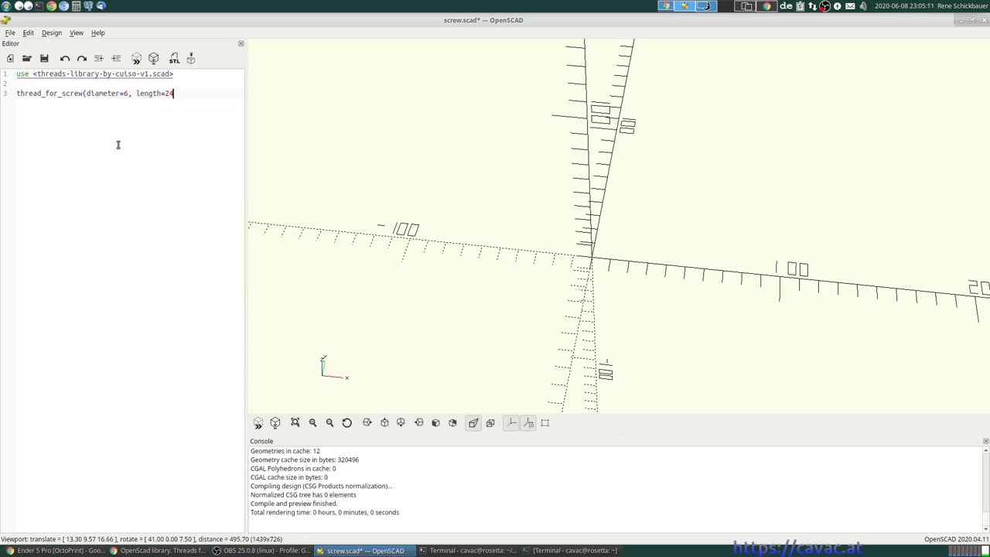
pyautogui.write(');')
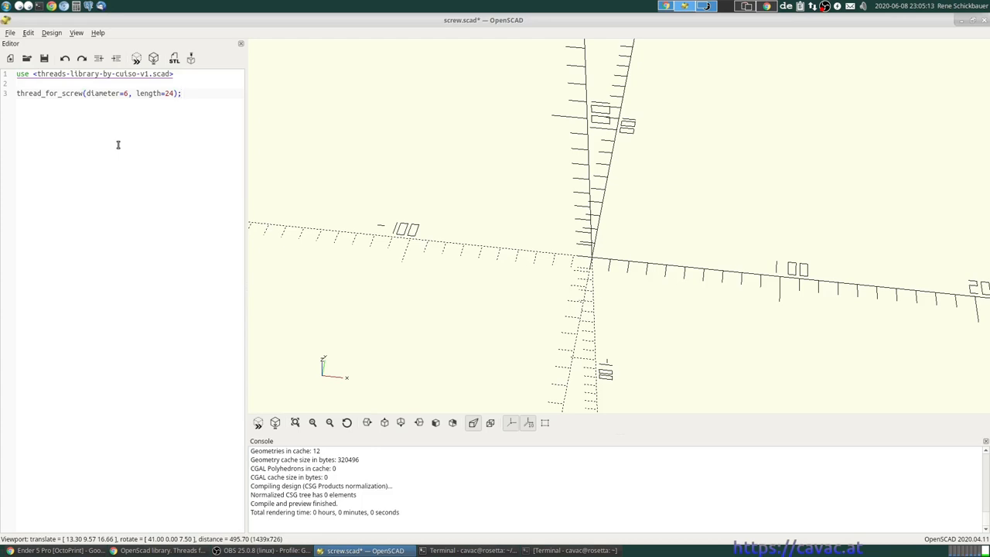
pyautogui.click(180, 93)
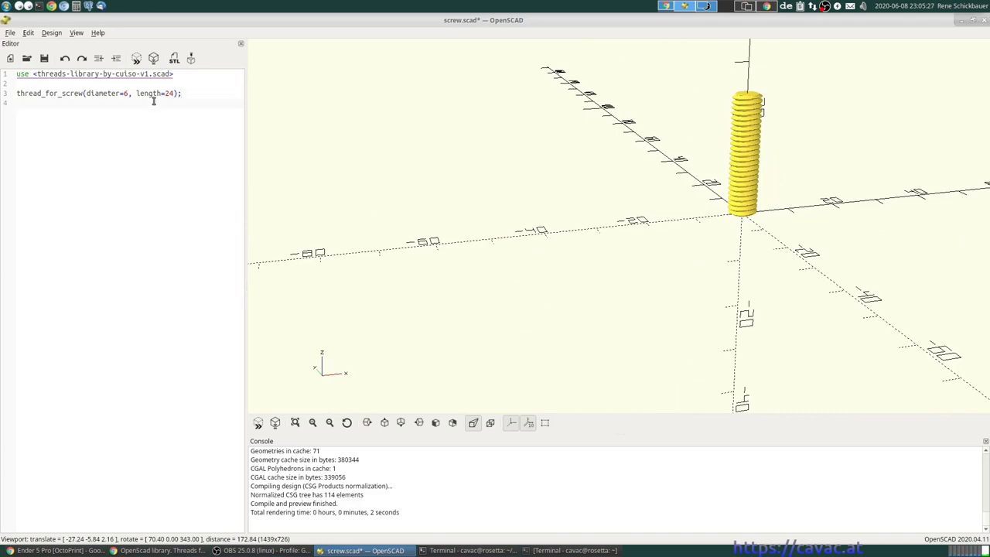
# - Start the screw head on line 4: cylinder(d=12, h=4, $fn with segments pending
pyautogui.write('cylinder(')
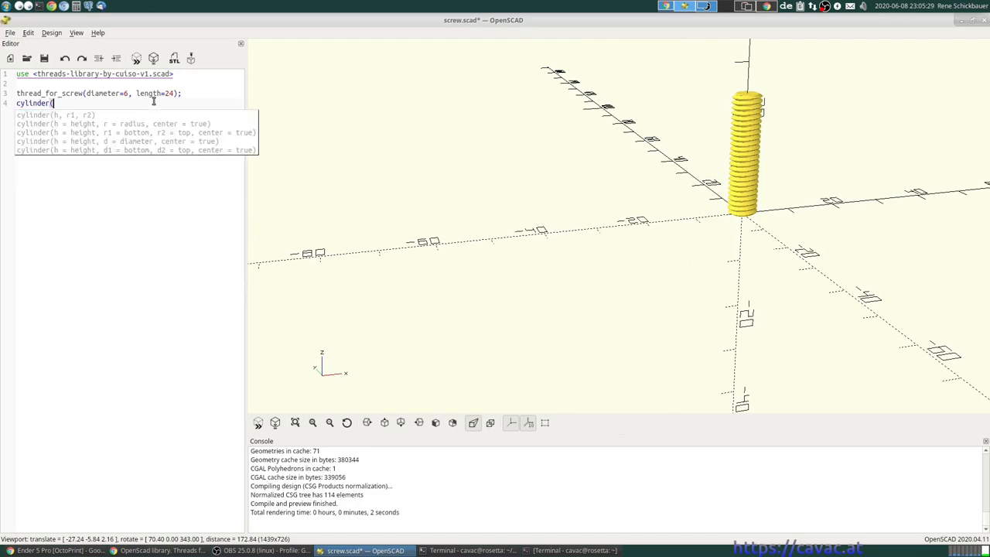
pyautogui.write('d')
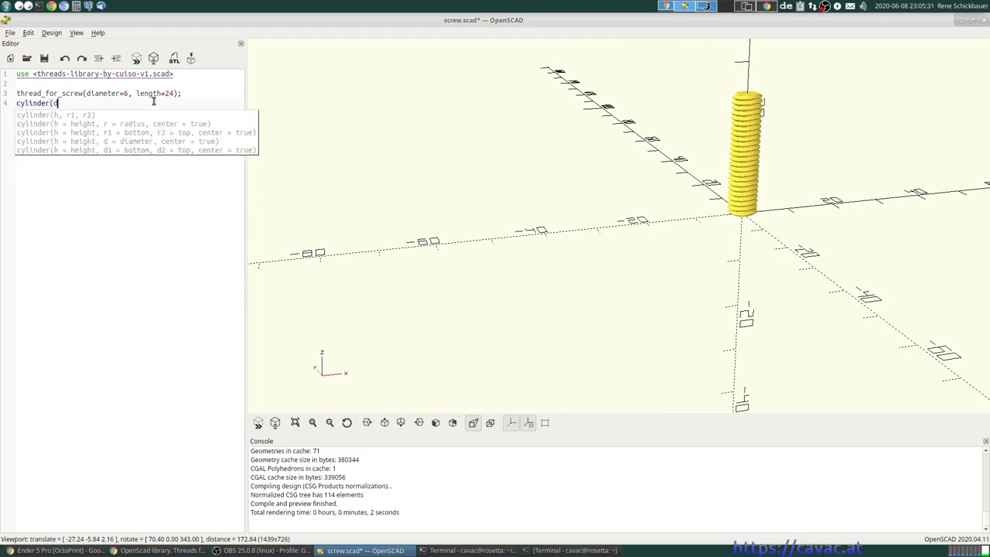
pyautogui.write('d')
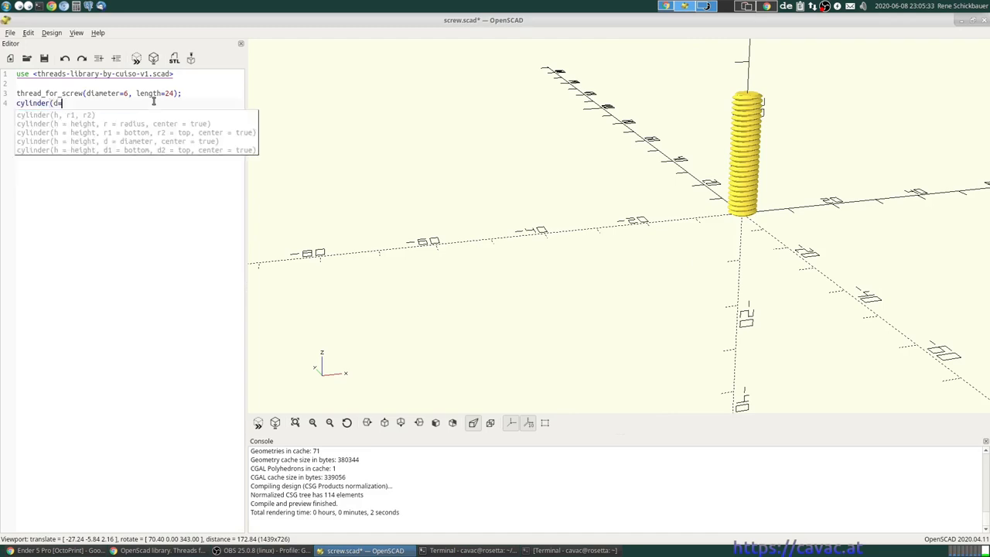
pyautogui.write('=12,')
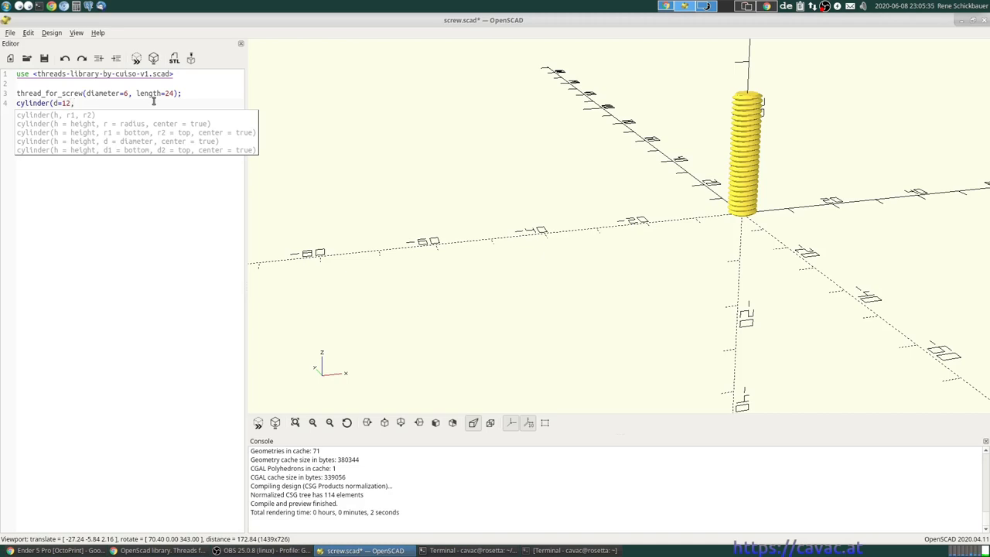
pyautogui.write('" "')
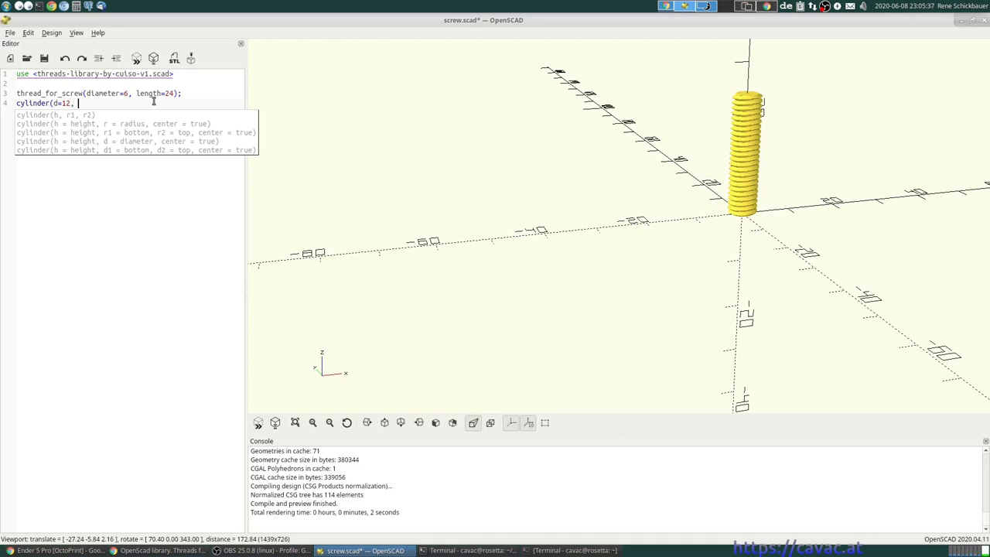
pyautogui.write('h=')
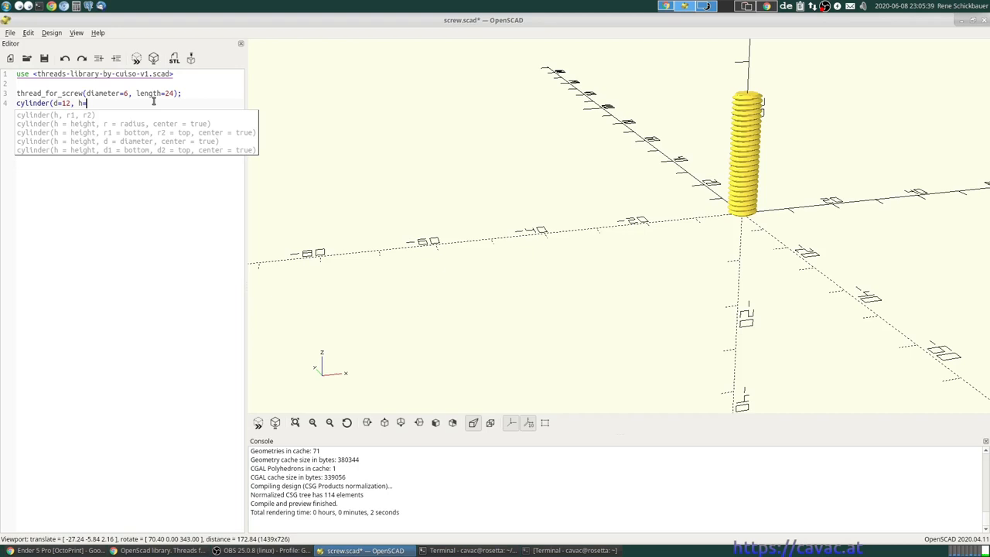
pyautogui.write('4,')
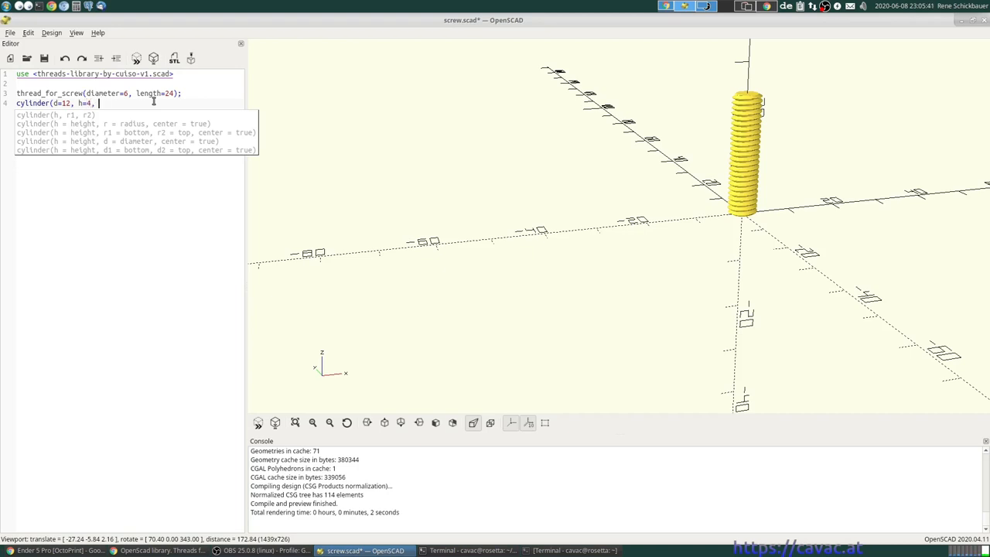
pyautogui.write('$fn=')
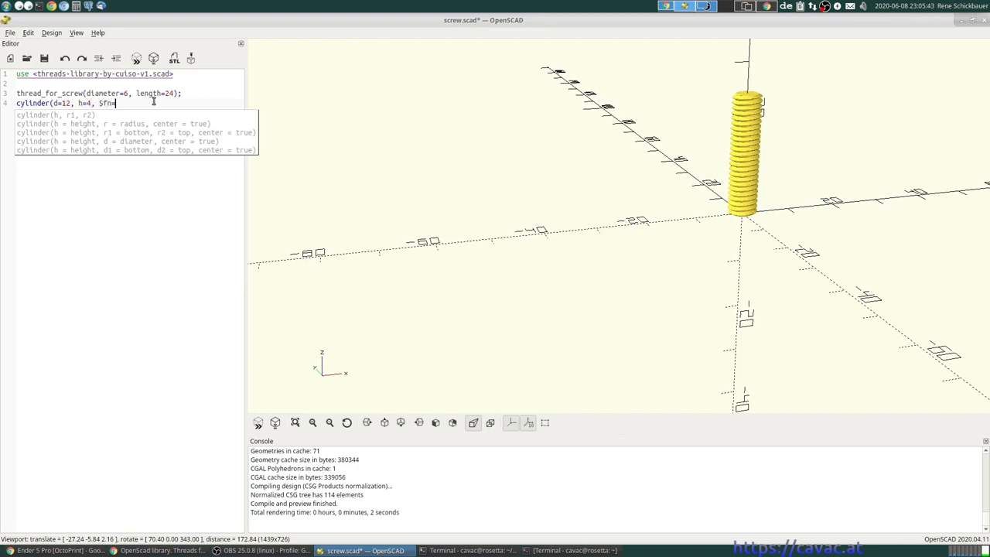